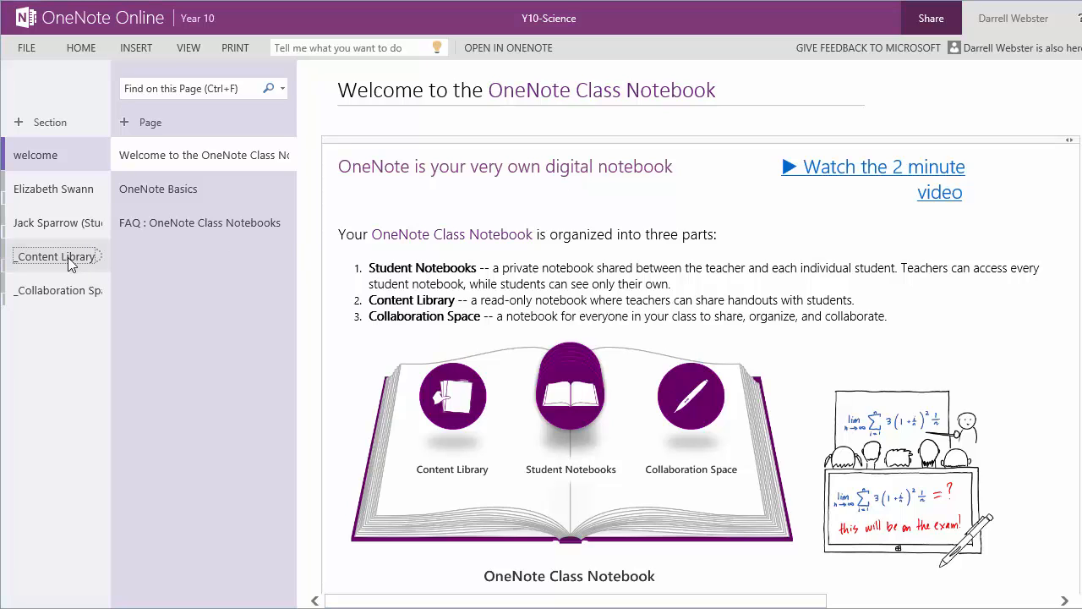
Review the How Forces Affect Movement worksheet in the Content Library, scrolling through its car force diagrams and answer tables.
{"action": "left_click", "coordinate": [54, 257]}
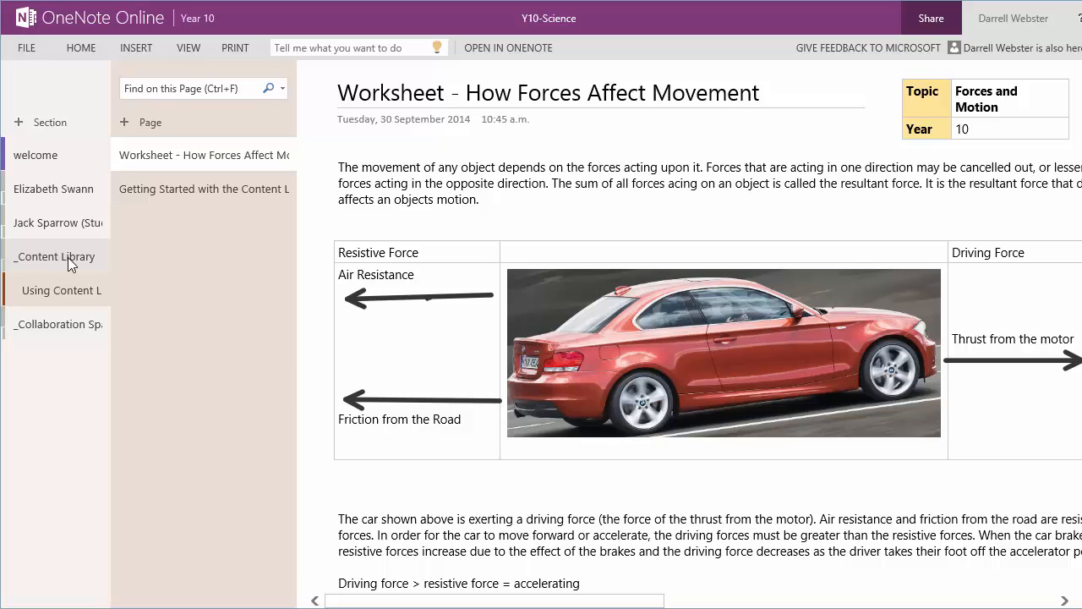
{"action": "left_click", "coordinate": [340, 91]}
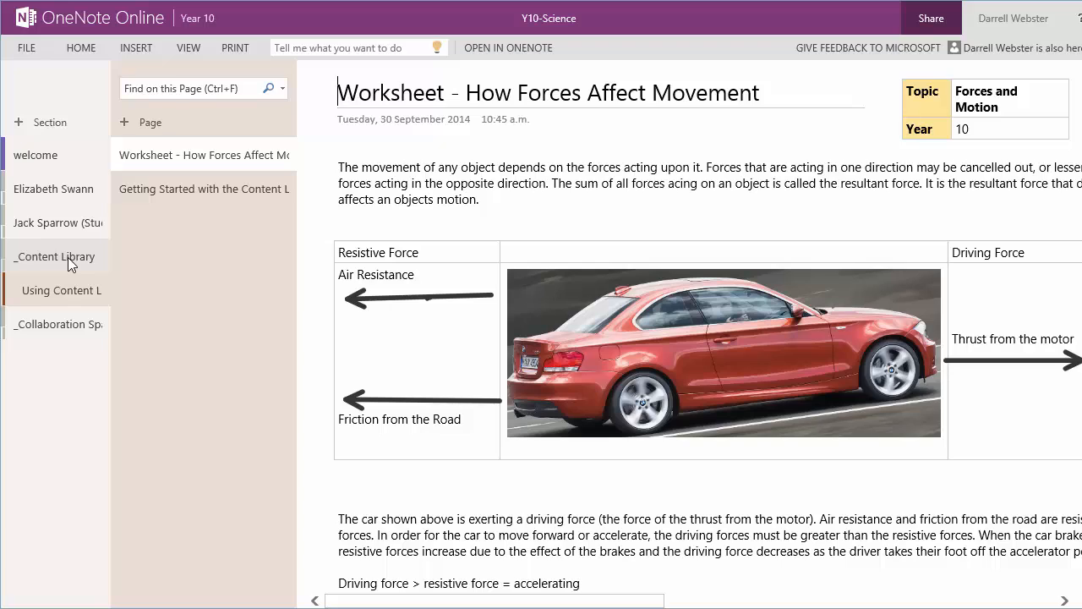
{"action": "mouse_move", "coordinate": [190, 228]}
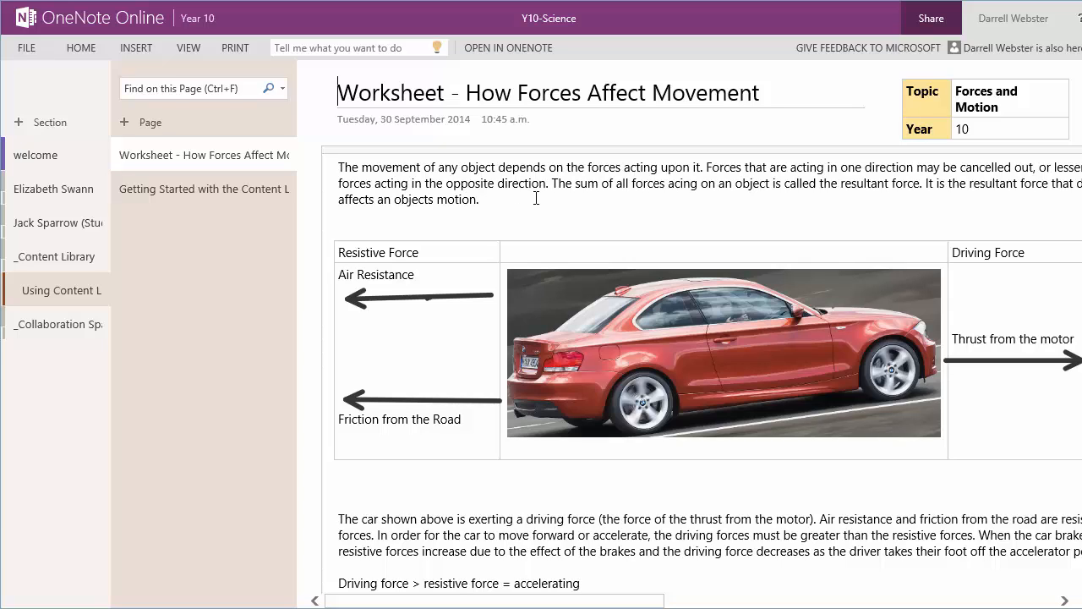
{"action": "scroll", "scroll_direction": "down", "scroll_amount": 3}
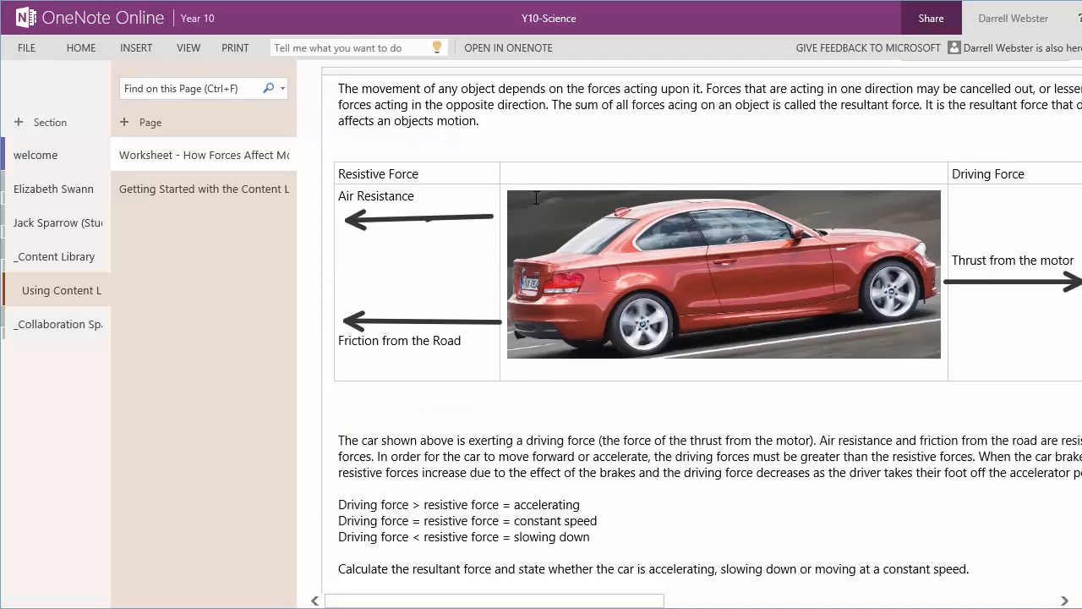
{"action": "scroll", "scroll_direction": "down", "scroll_amount": 3}
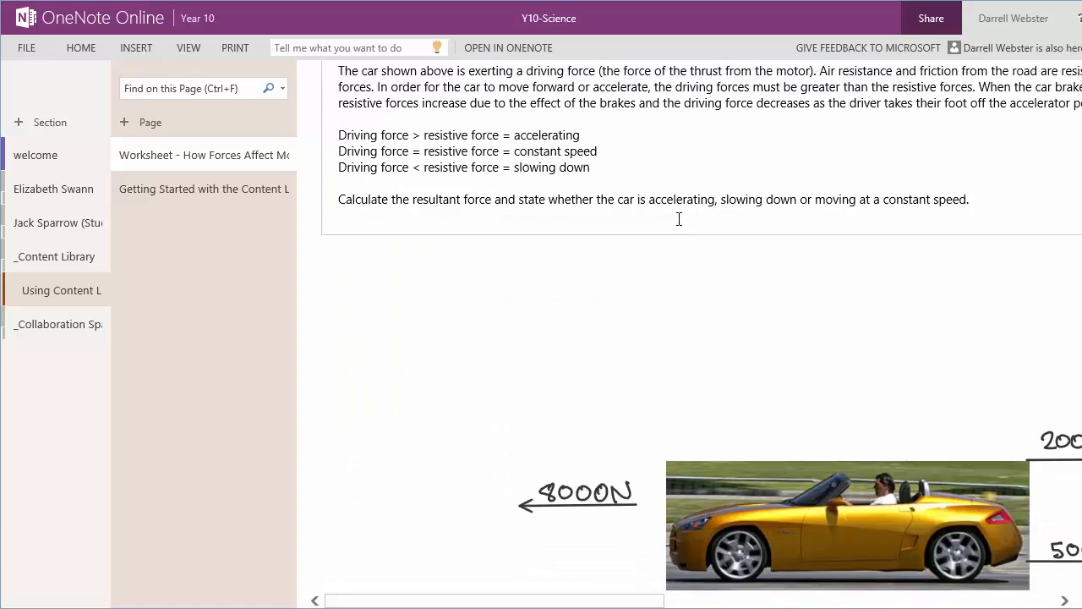
{"action": "scroll", "scroll_direction": "down", "scroll_amount": 3}
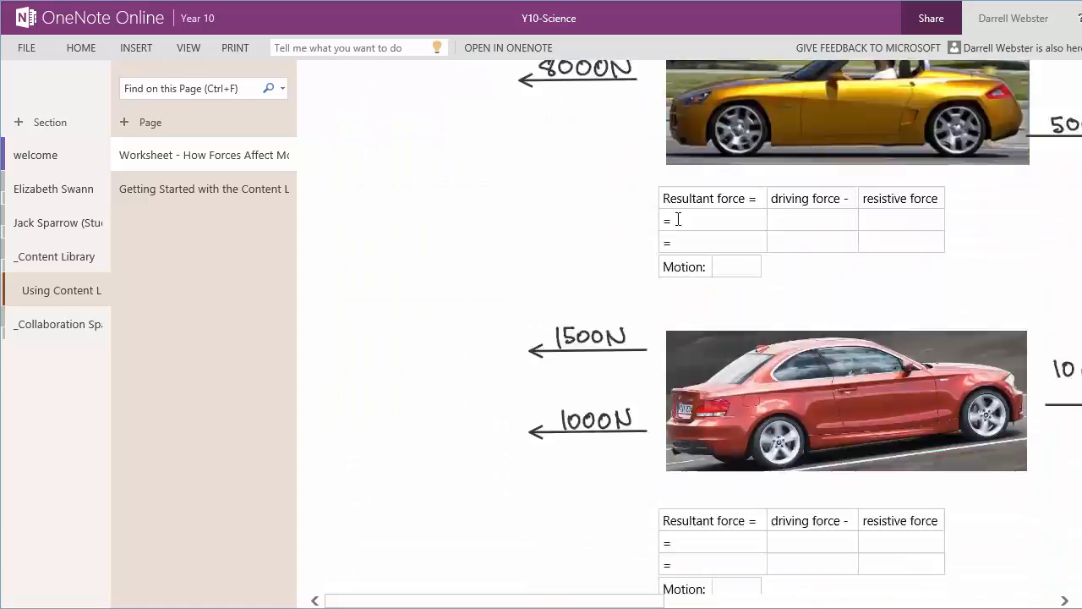
{"action": "scroll", "scroll_direction": "down", "scroll_amount": 3}
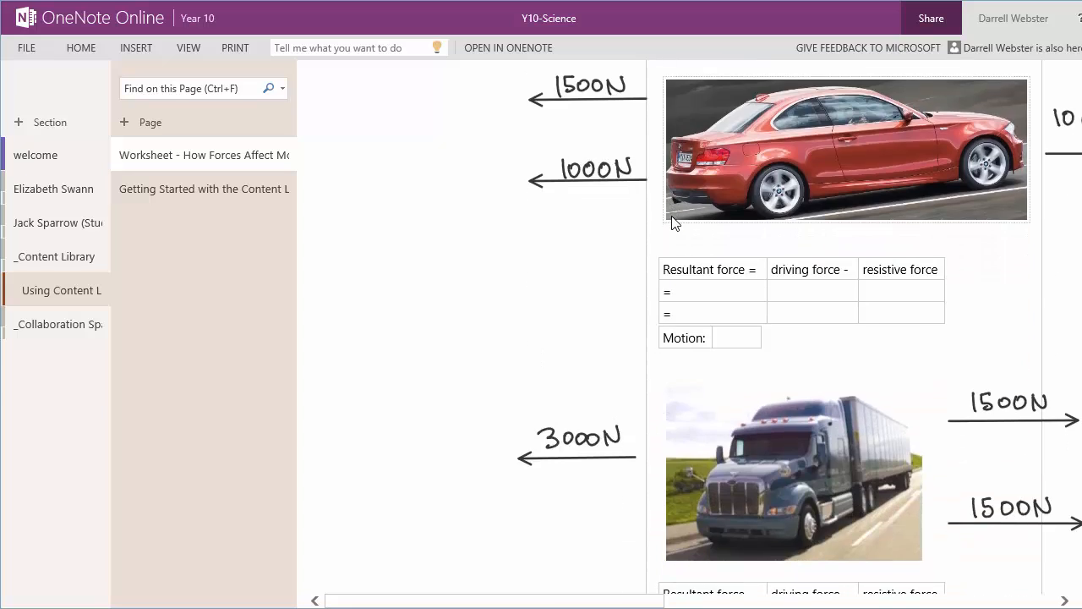
{"action": "scroll", "scroll_direction": "down", "scroll_amount": 3}
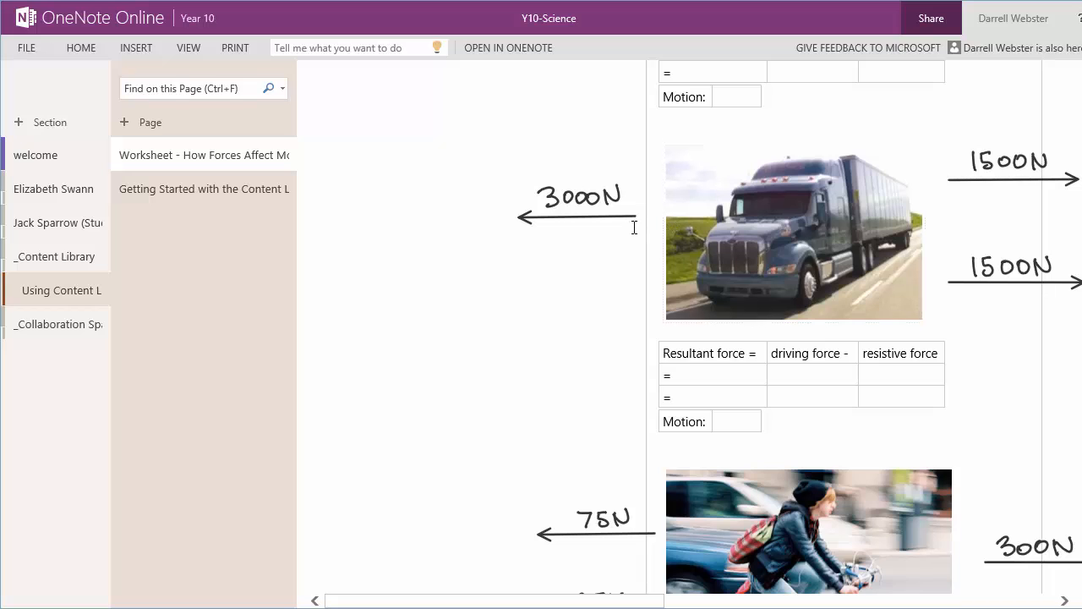
{"action": "scroll", "scroll_direction": "down", "scroll_amount": 3}
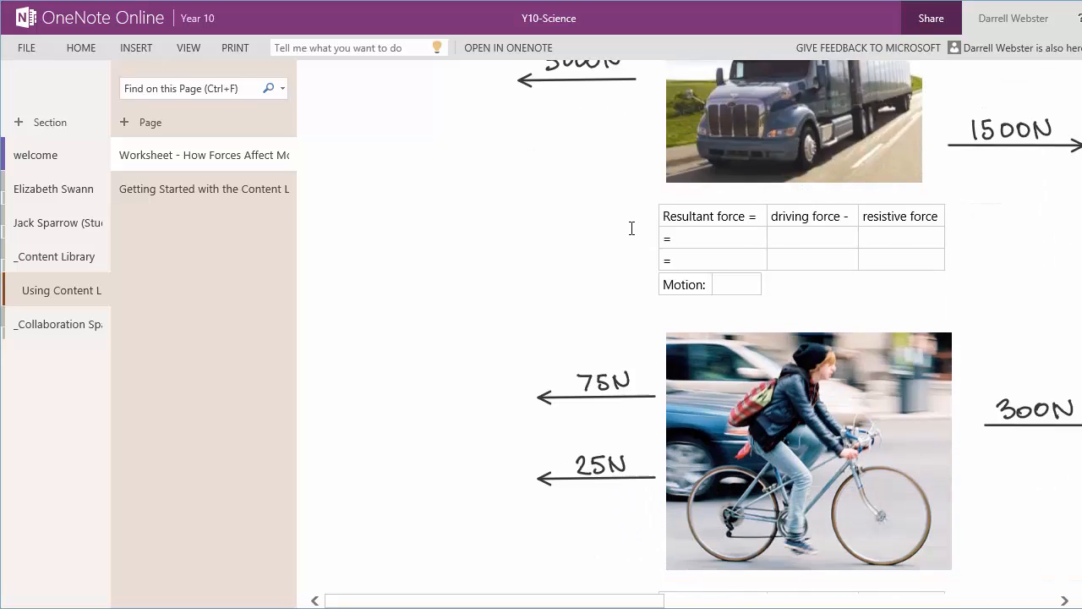
{"action": "scroll", "scroll_direction": "down", "scroll_amount": 3}
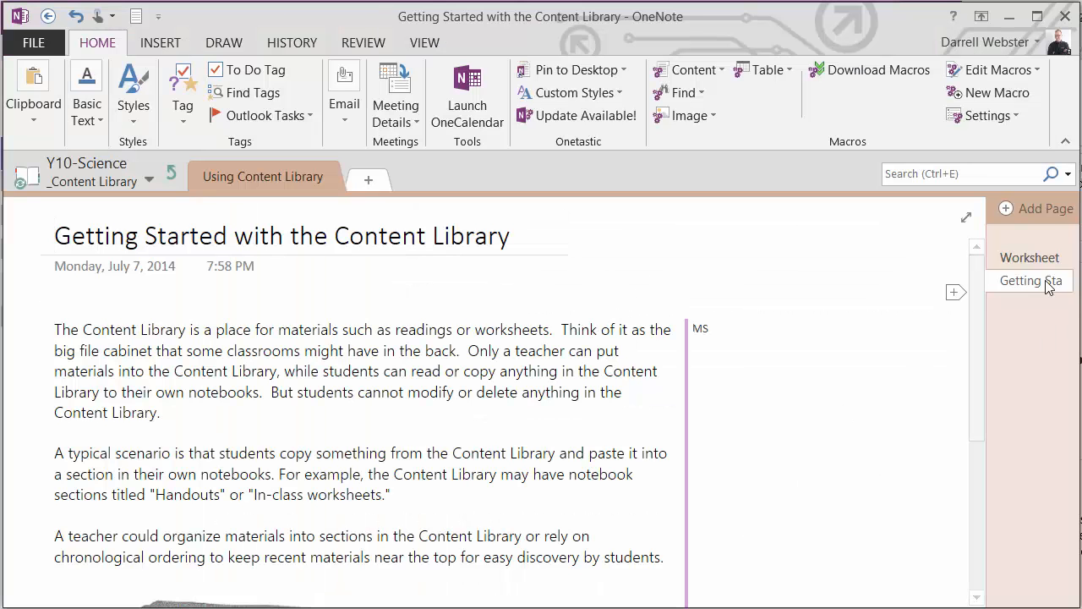
Review the forces worksheet page in the desktop notebook's Using Content Library section.
{"action": "left_click", "coordinate": [1028, 257]}
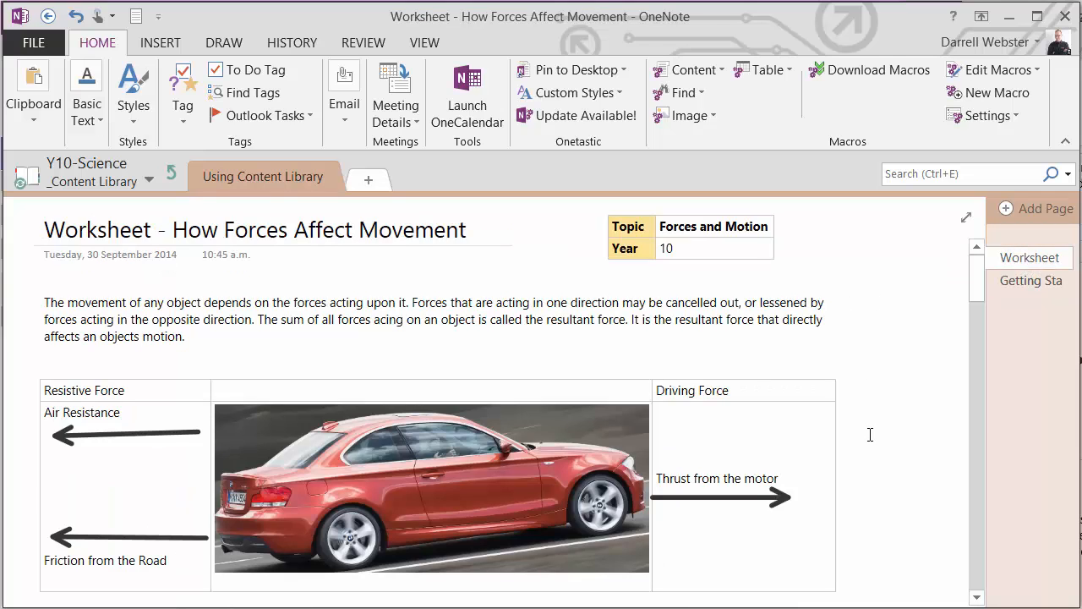
{"action": "scroll", "scroll_direction": "down", "scroll_amount": 3}
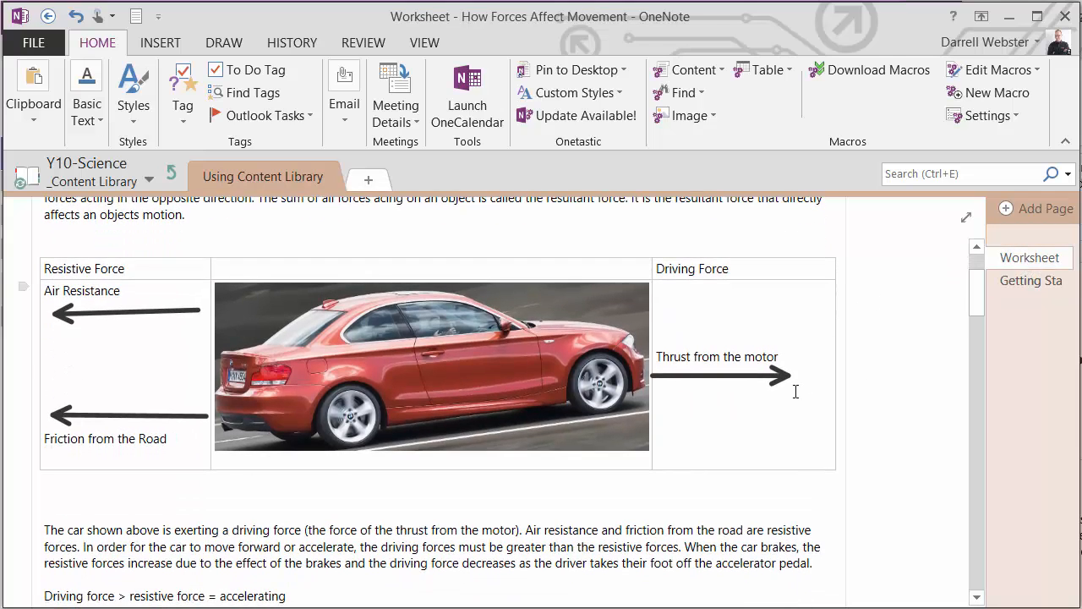
{"action": "scroll", "scroll_direction": "down", "scroll_amount": 3}
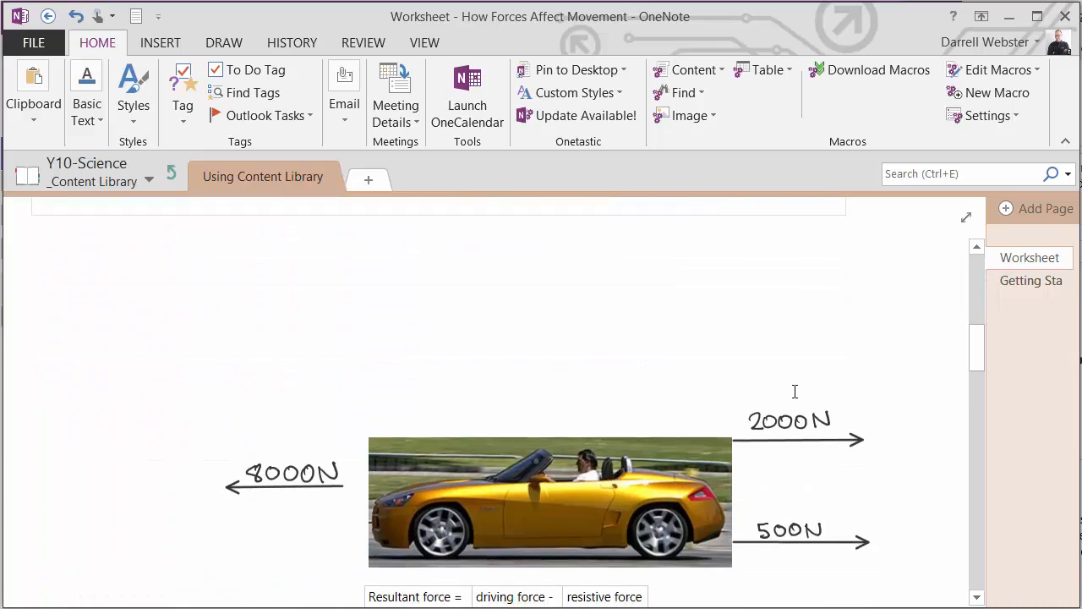
{"action": "scroll", "scroll_direction": "down", "scroll_amount": 3}
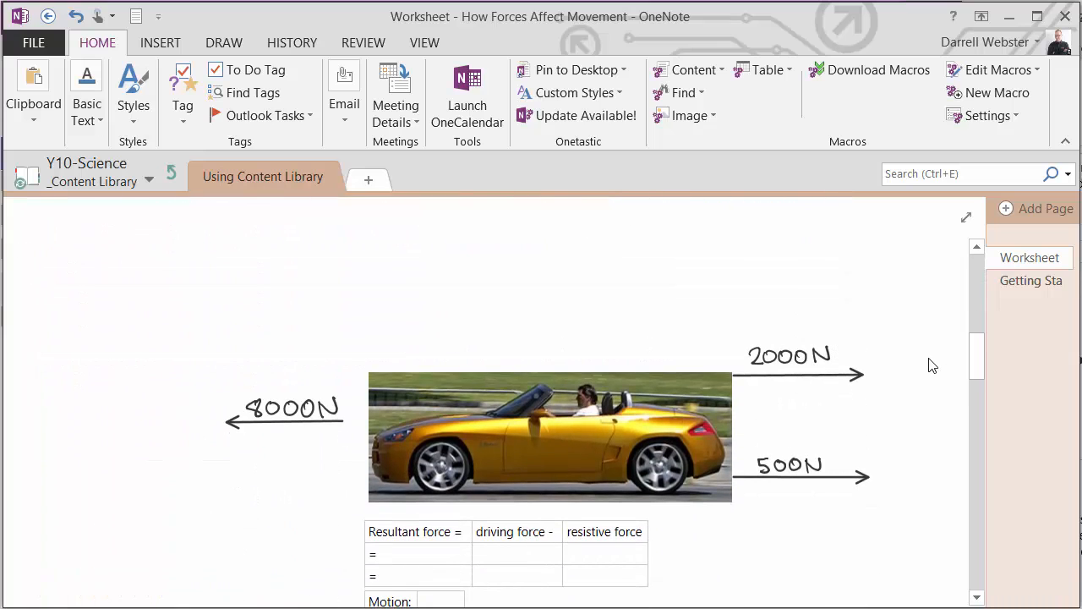
{"action": "scroll", "scroll_direction": "down", "scroll_amount": 3}
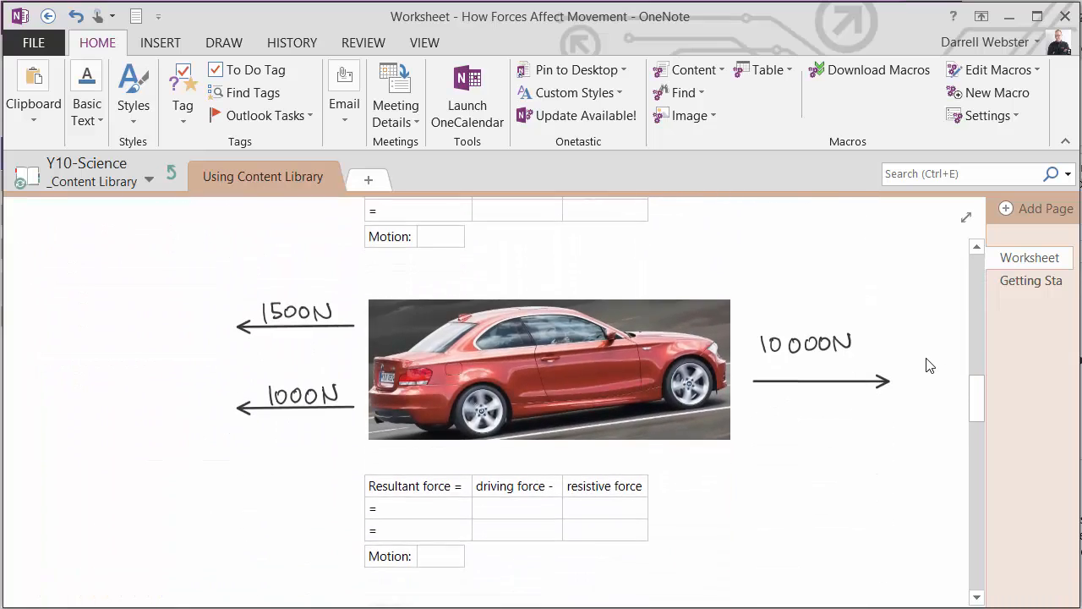
{"action": "scroll", "scroll_direction": "up", "scroll_amount": 3}
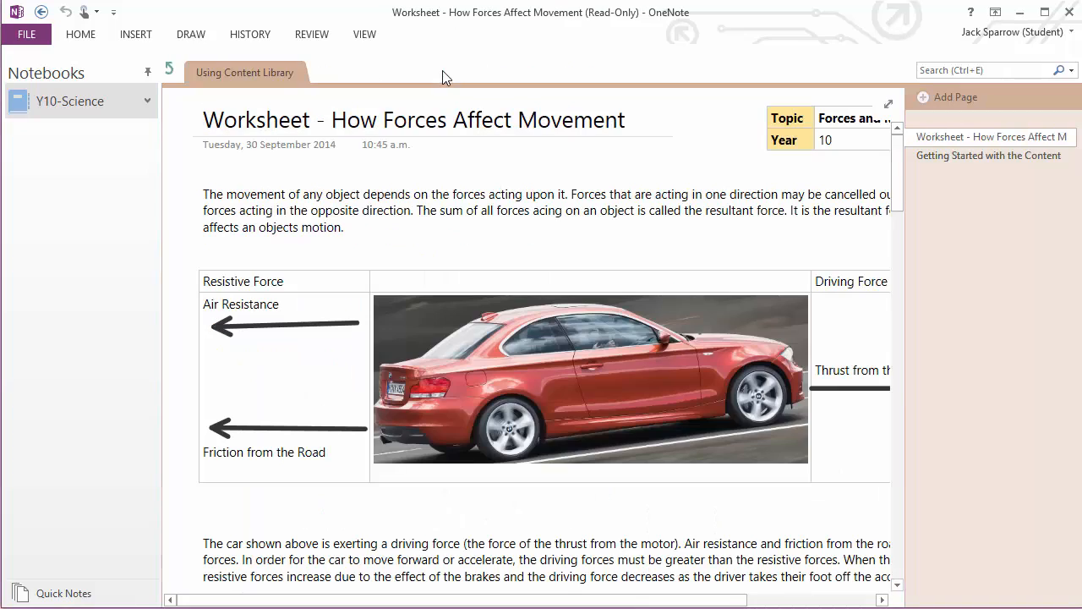
{"action": "mouse_move", "coordinate": [449, 81]}
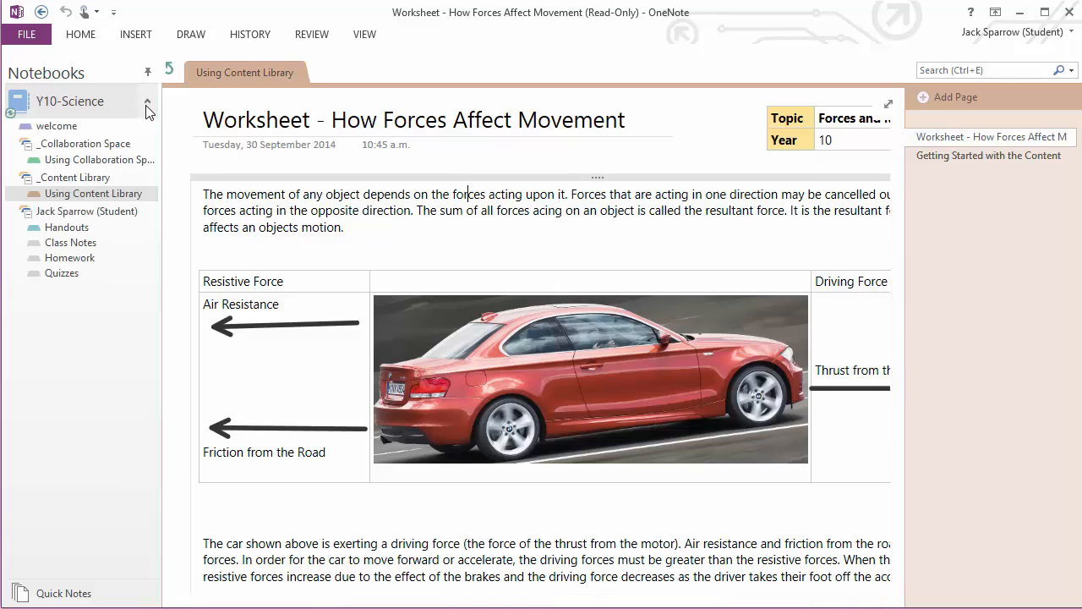
{"action": "mouse_move", "coordinate": [148, 112]}
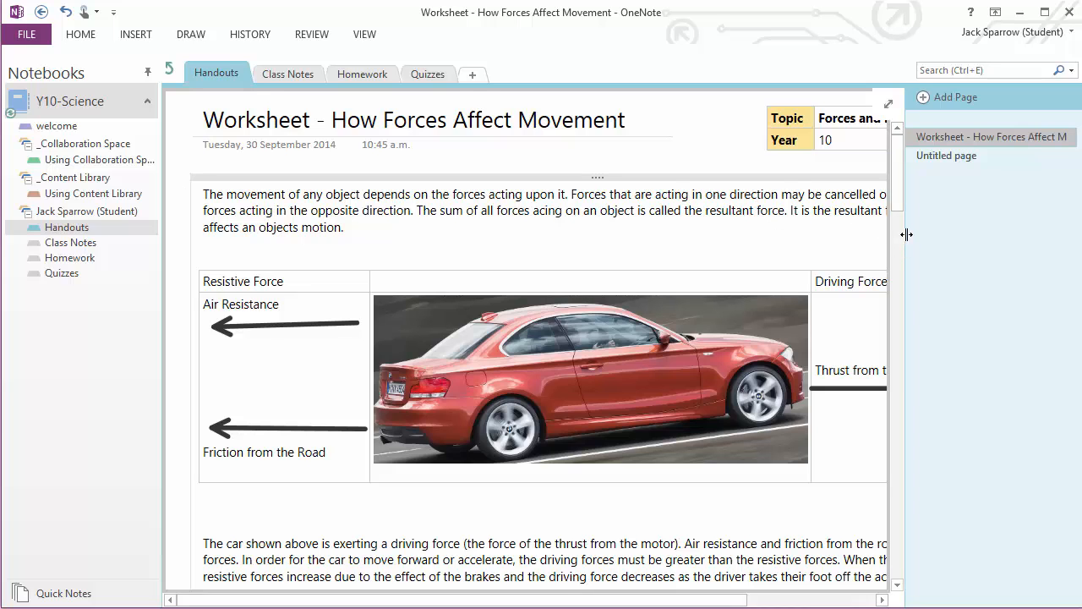
Fill the first answer row with 8000- driving force and 2500 resistive force, and start the second row with 5500.
{"action": "scroll", "scroll_direction": "down", "scroll_amount": 3}
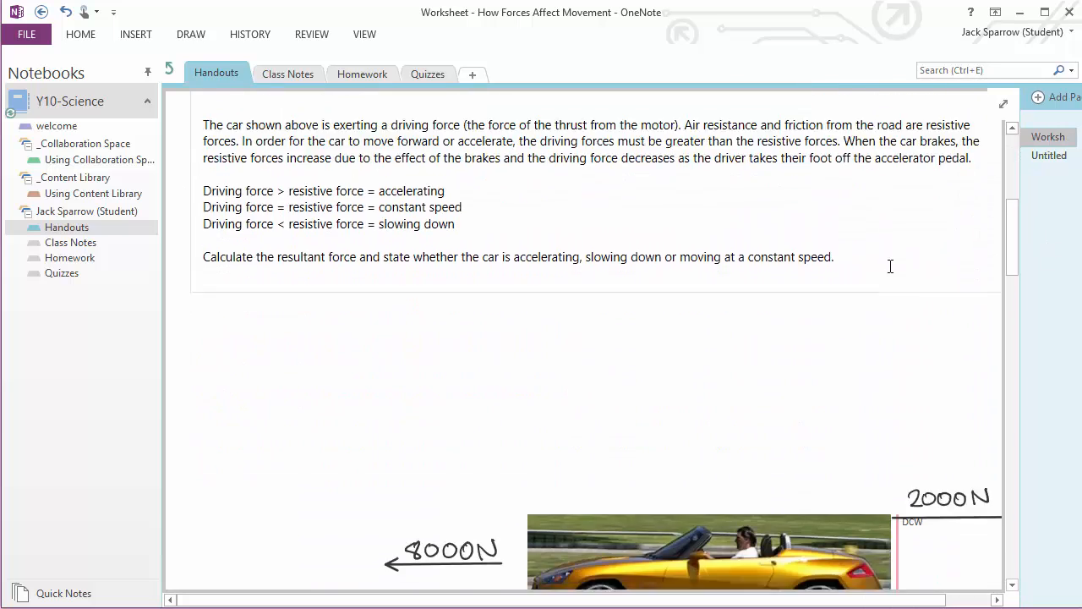
{"action": "scroll", "scroll_direction": "down", "scroll_amount": 3}
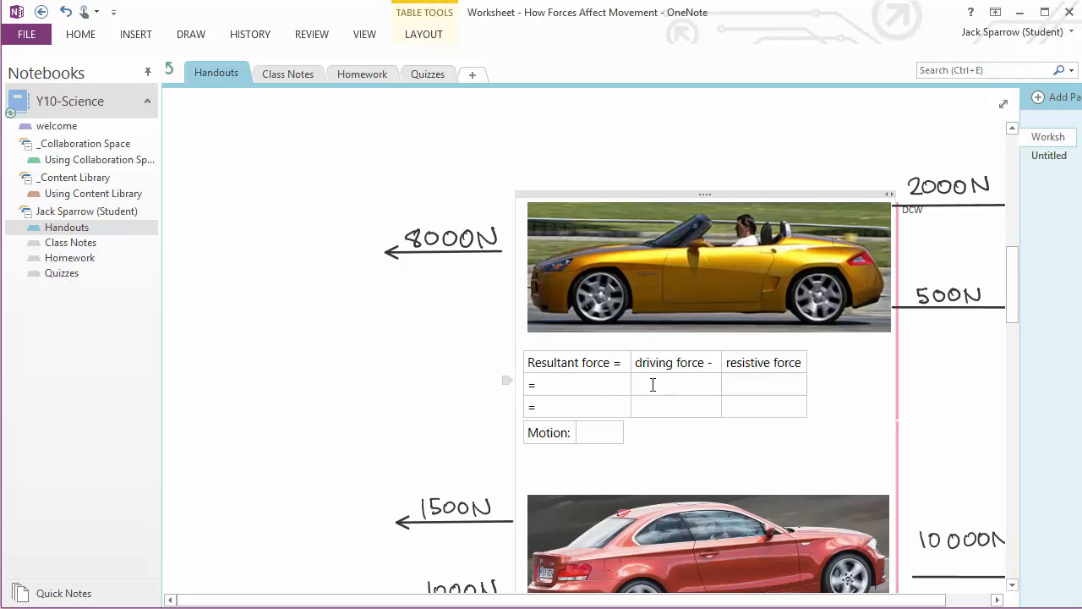
{"action": "type", "text": "8000"}
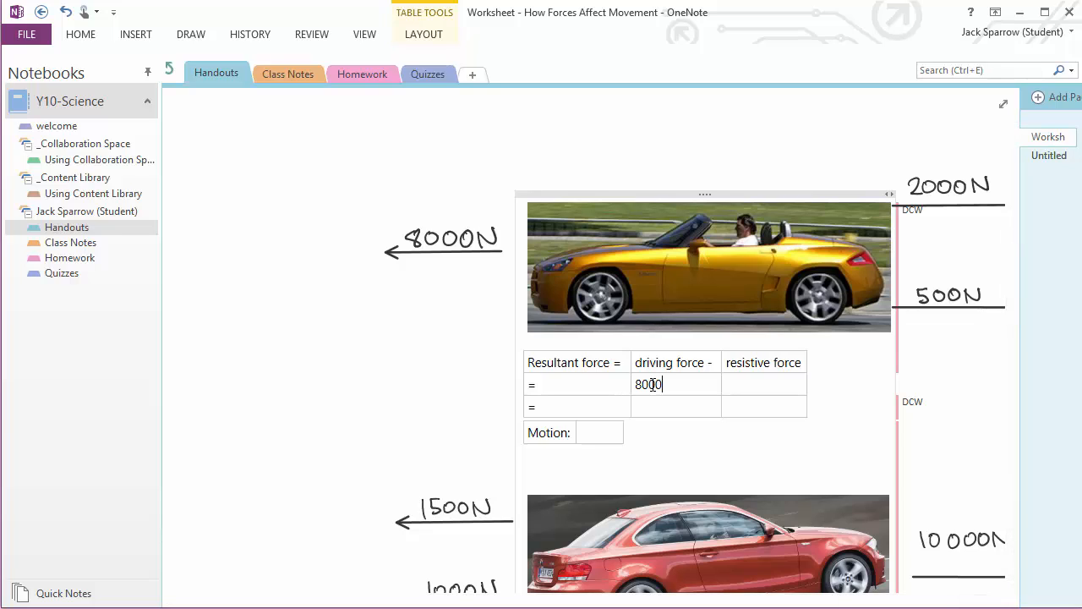
{"action": "type", "text": "-"}
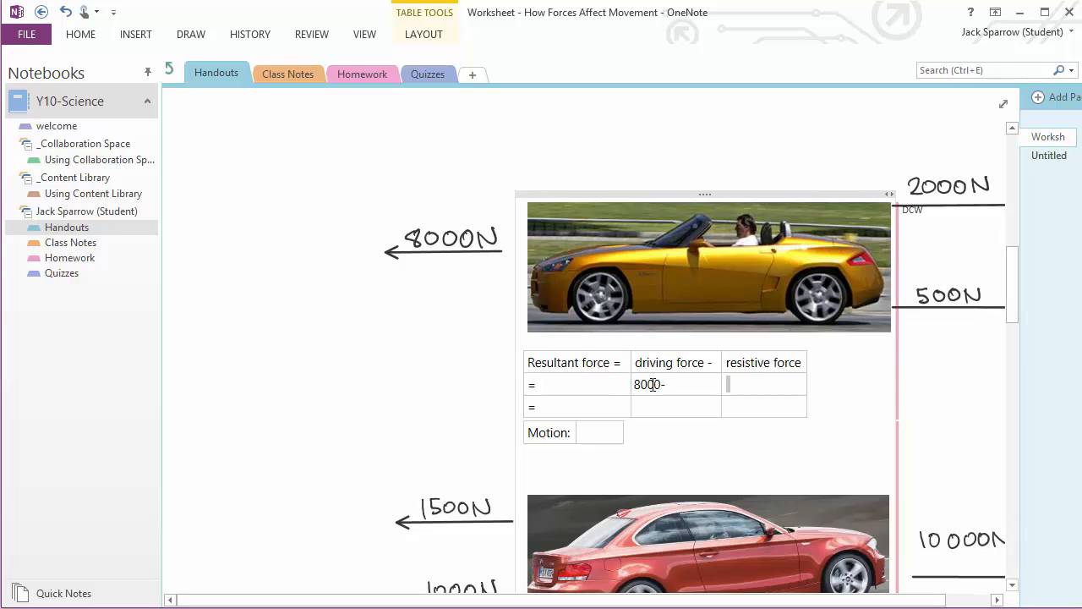
{"action": "type", "text": "2500"}
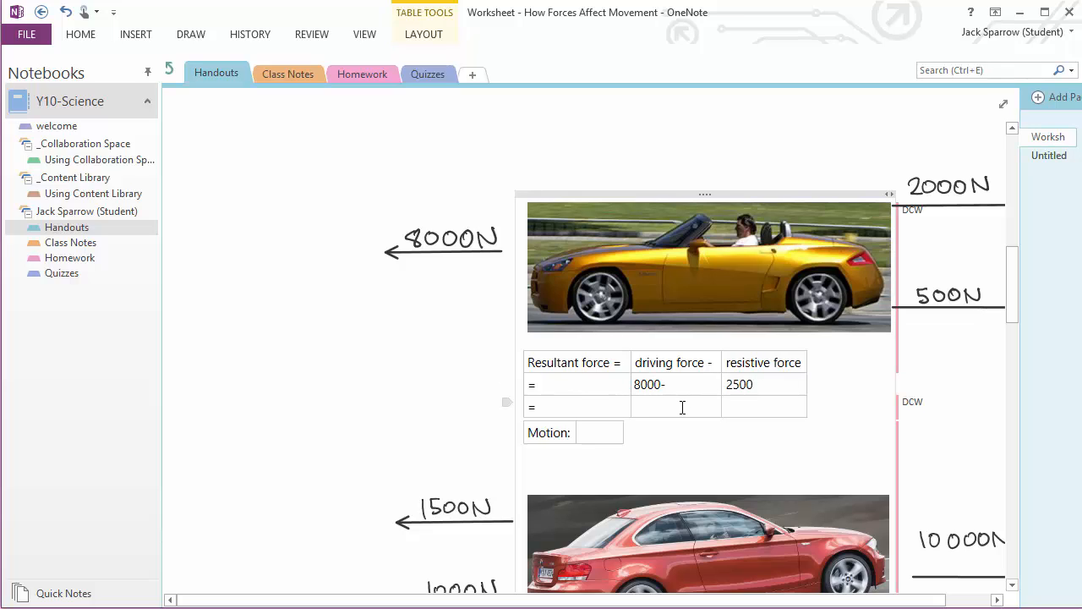
{"action": "left_click", "coordinate": [676, 405]}
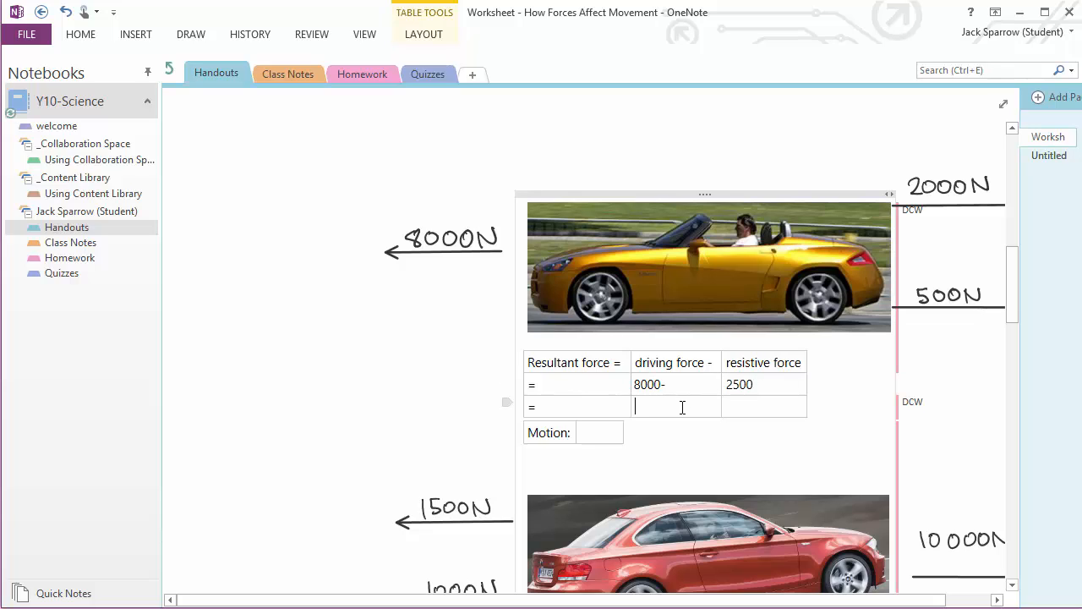
{"action": "type", "text": "5500"}
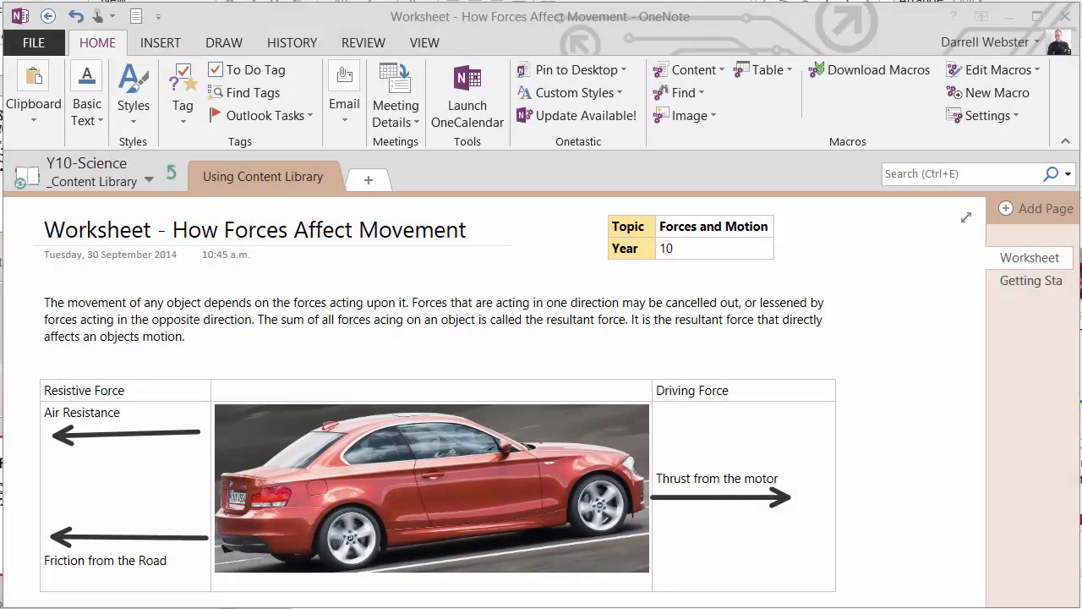
{"action": "mouse_move", "coordinate": [192, 182]}
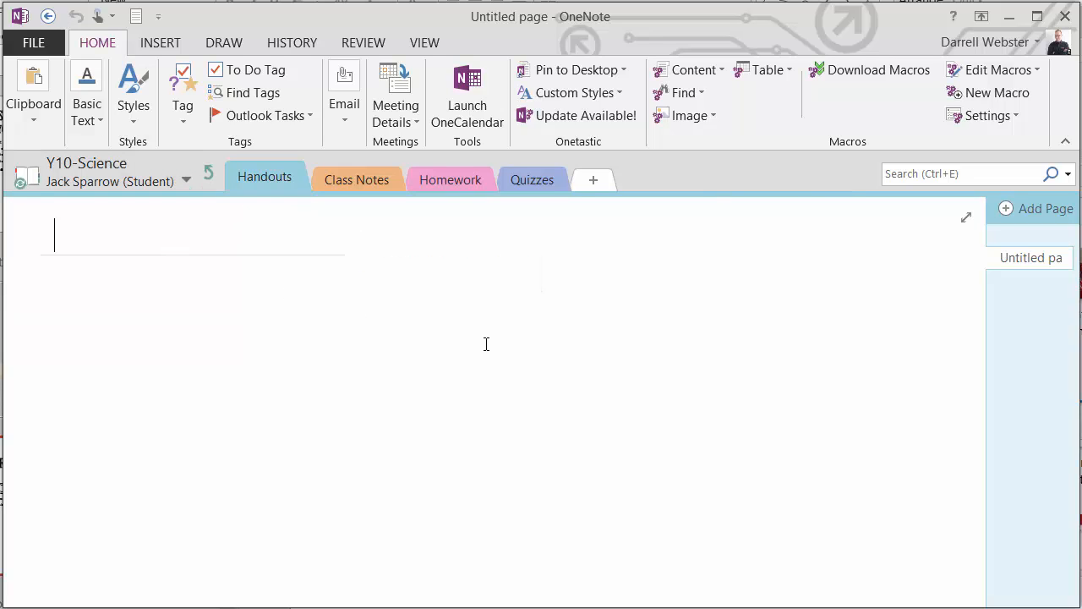
{"action": "mouse_move", "coordinate": [514, 350]}
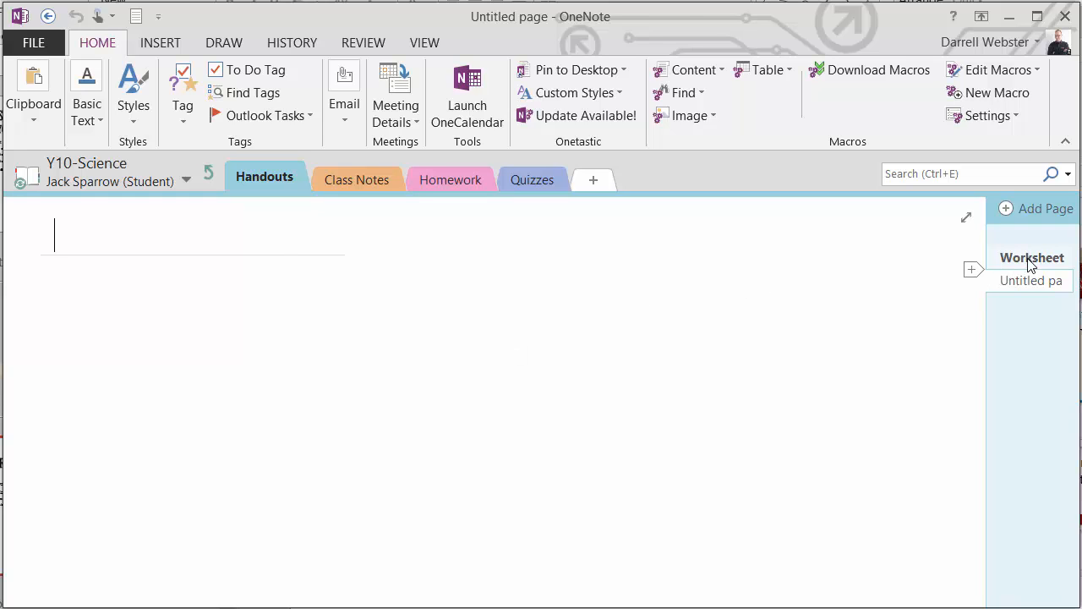
View the student's copied worksheet in Handouts showing the answers 8000- and 2500.
{"action": "left_click", "coordinate": [1031, 257]}
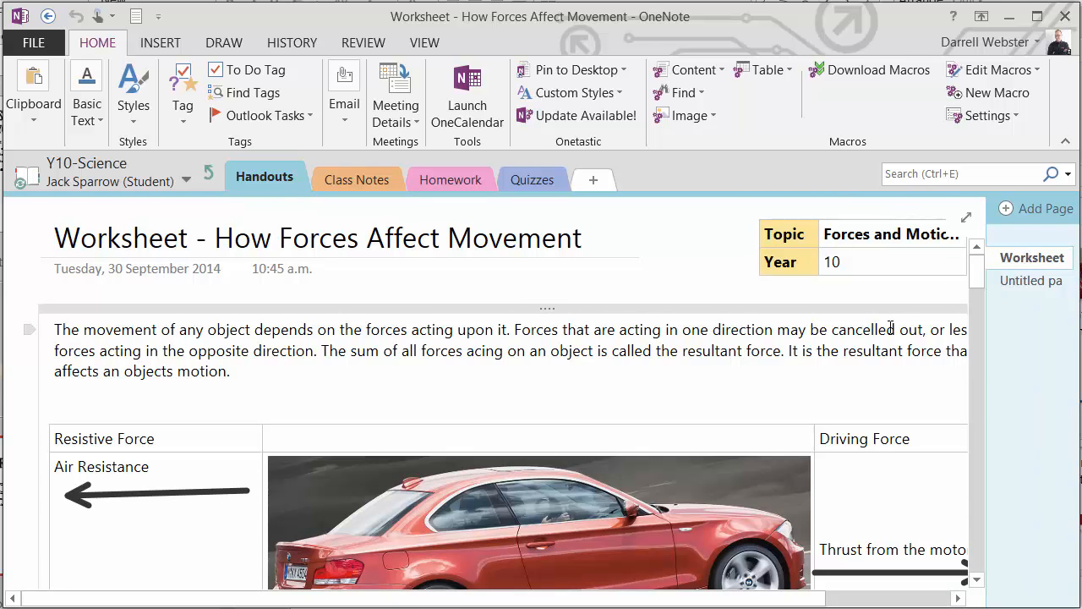
{"action": "scroll", "scroll_direction": "down", "scroll_amount": 3}
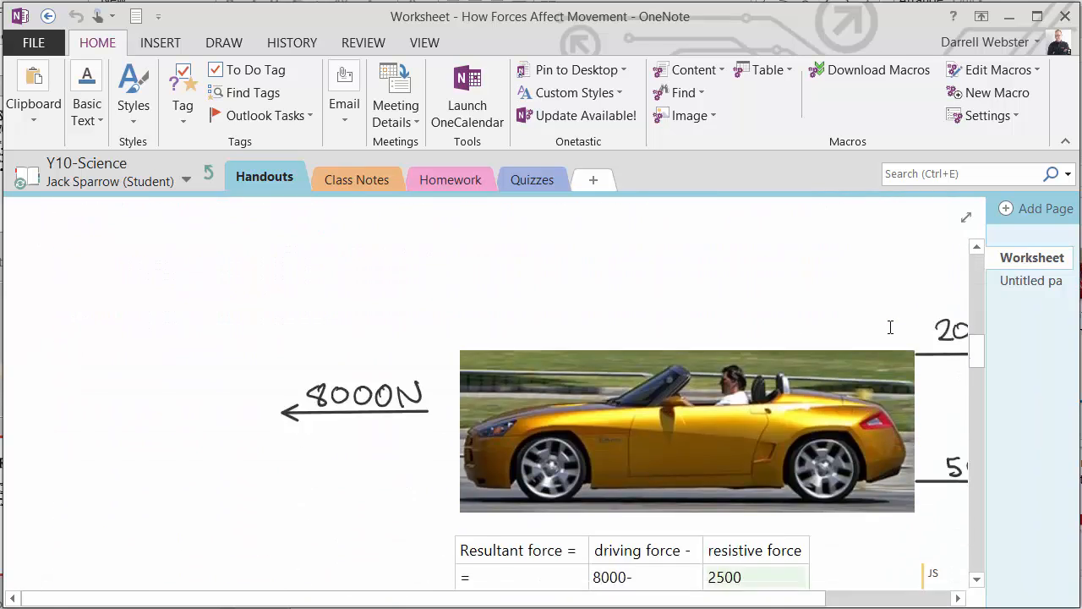
{"action": "scroll", "scroll_direction": "down", "scroll_amount": 3}
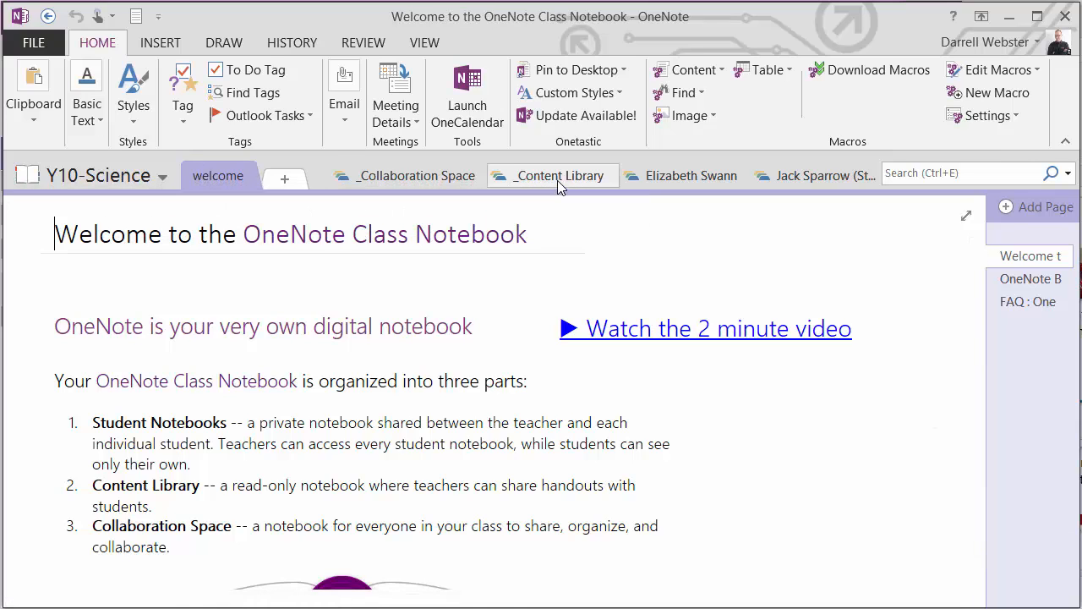
Add a new page titled 'Forces - Resultant Forces' to the Using Content Library section.
{"action": "left_click", "coordinate": [553, 174]}
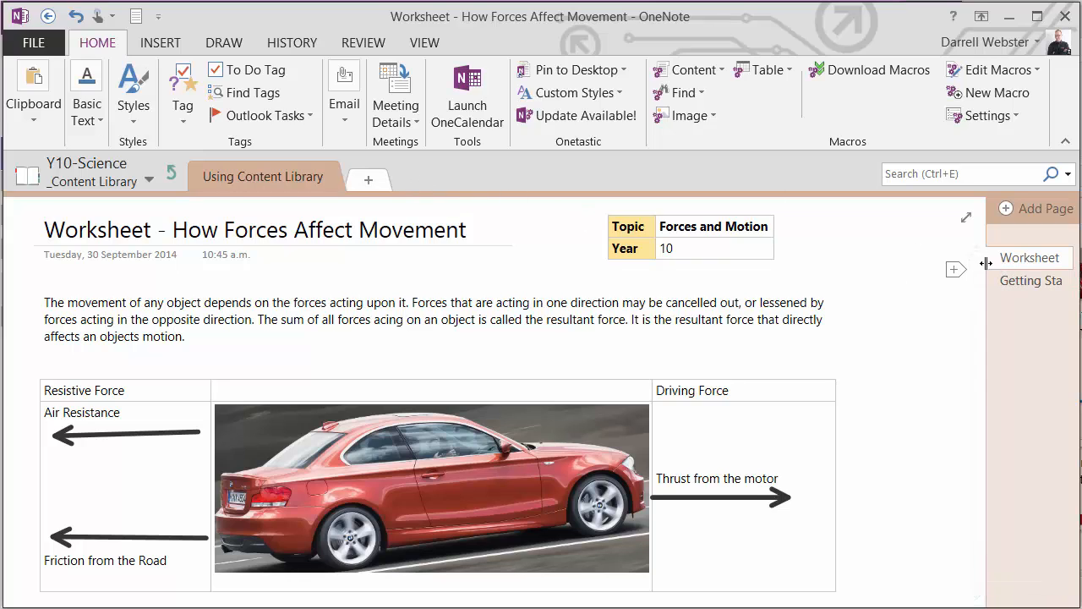
{"action": "left_click", "coordinate": [1004, 210]}
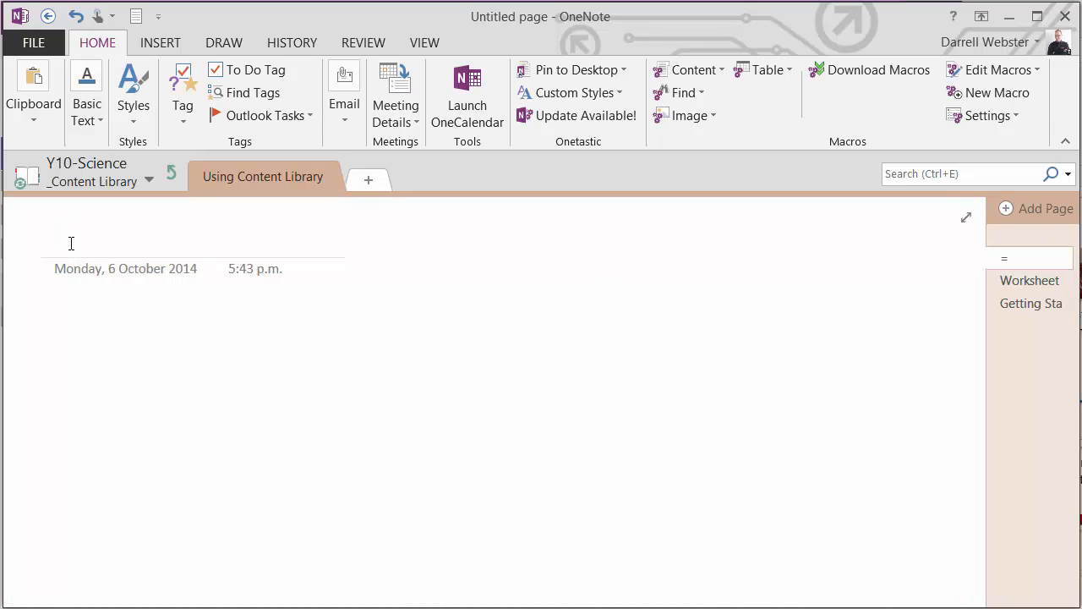
{"action": "type", "text": "Forces -"}
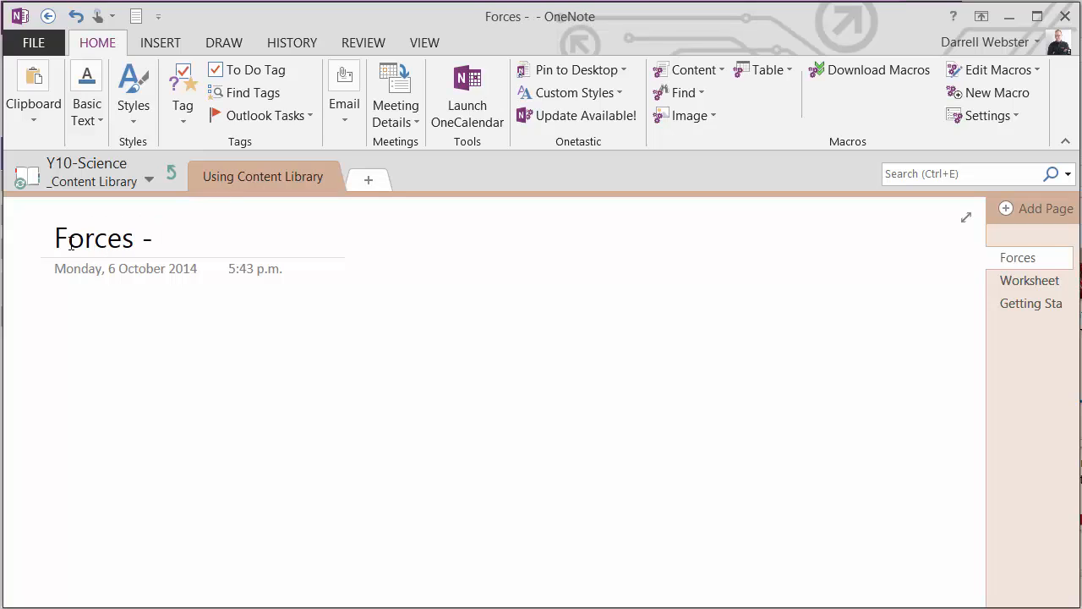
{"action": "type", "text": "Rsul"}
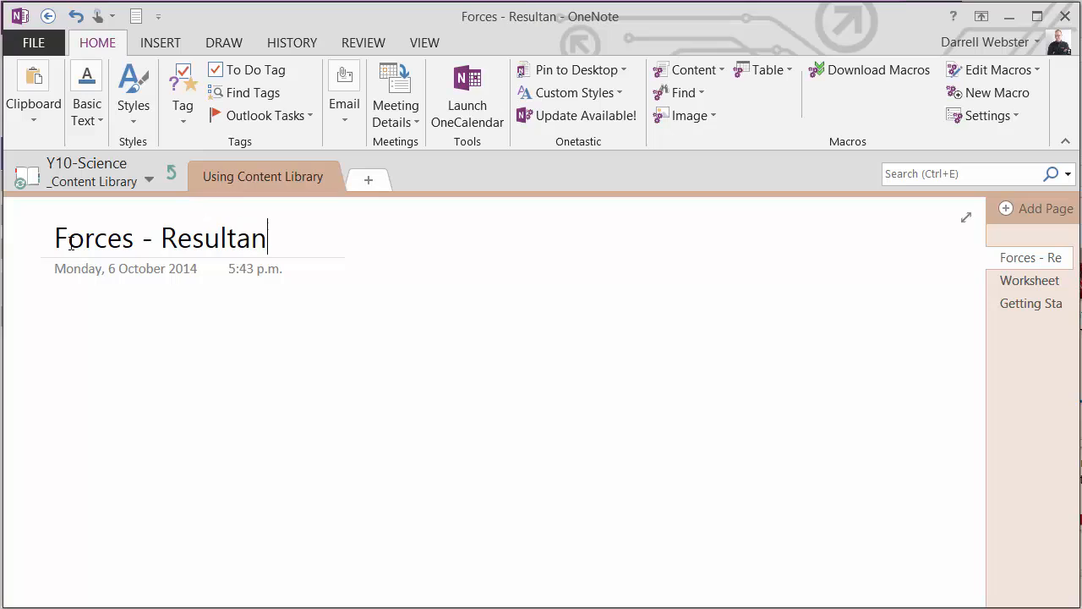
{"action": "type", "text": "t Forces"}
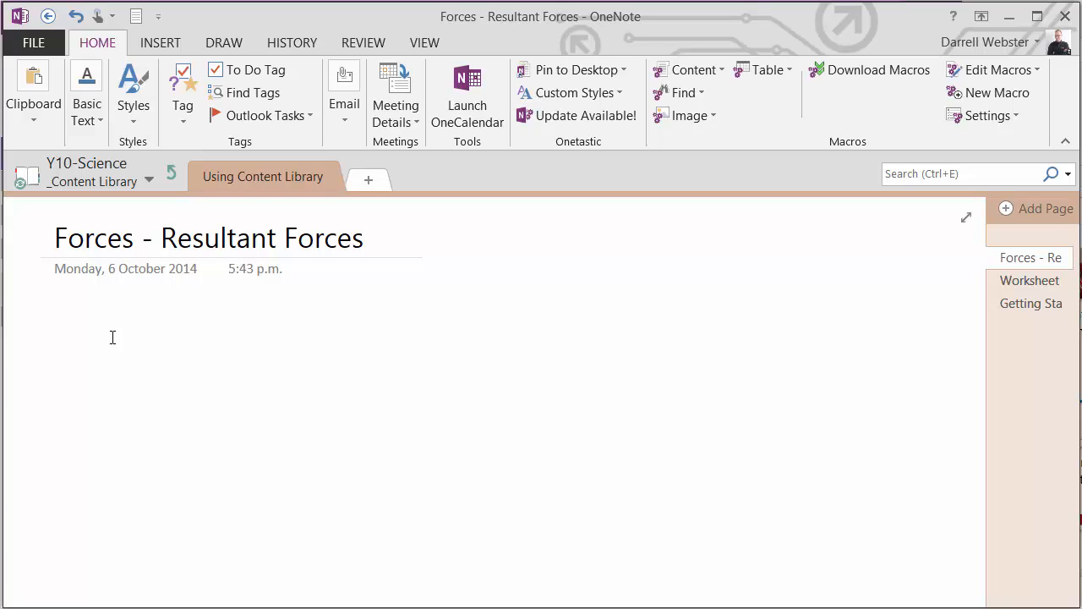
{"action": "left_click", "coordinate": [65, 328]}
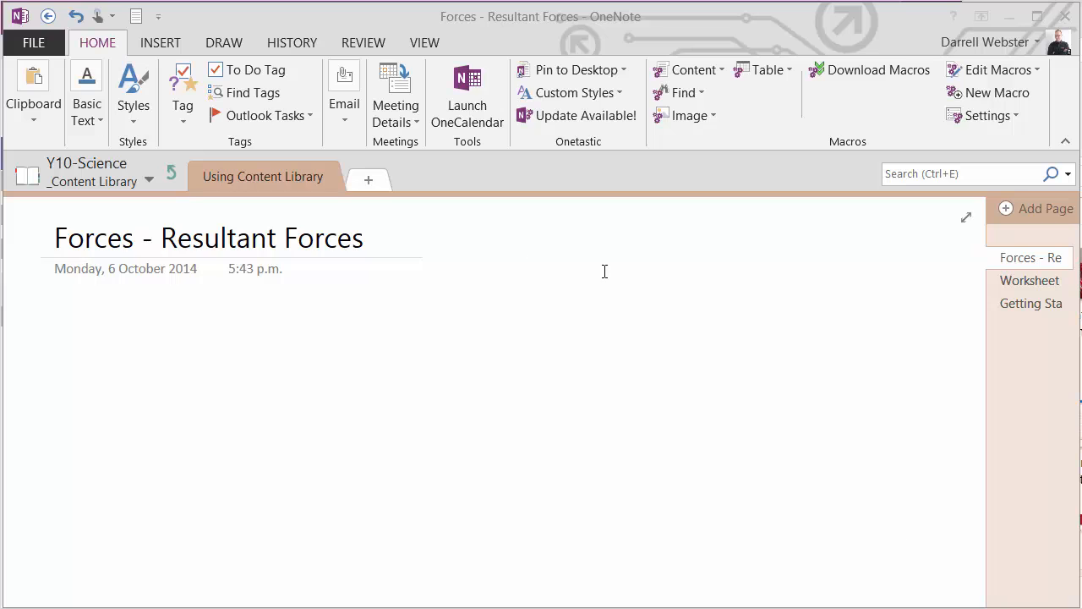
Create a Forces and Motion section and move the worksheet page from Using Content Library into it.
{"action": "left_click", "coordinate": [369, 179]}
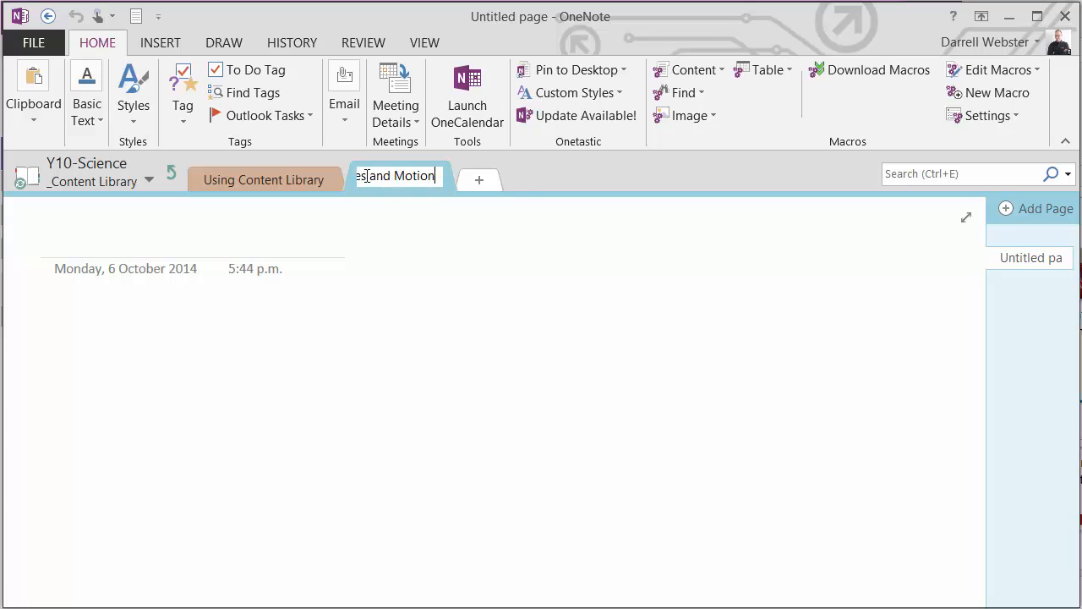
{"action": "left_click", "coordinate": [262, 176]}
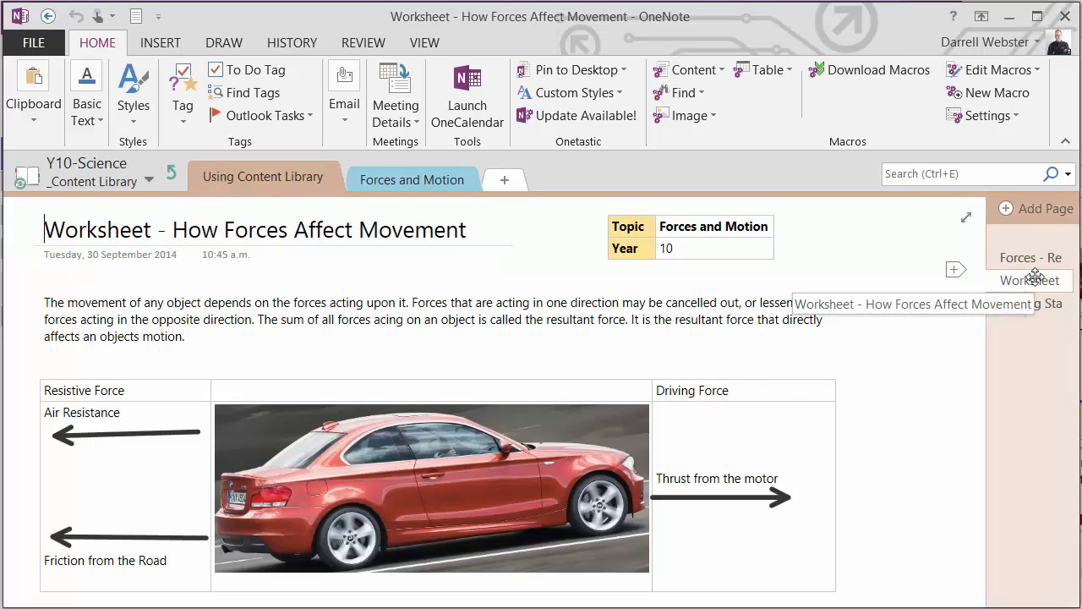
{"action": "left_click", "coordinate": [264, 176]}
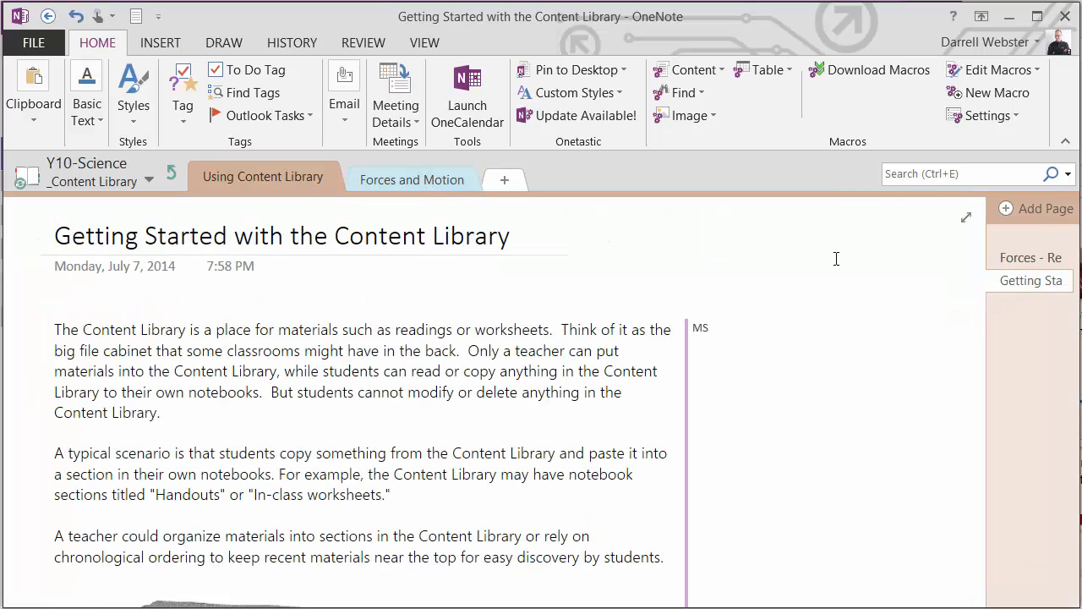
{"action": "left_click", "coordinate": [412, 180]}
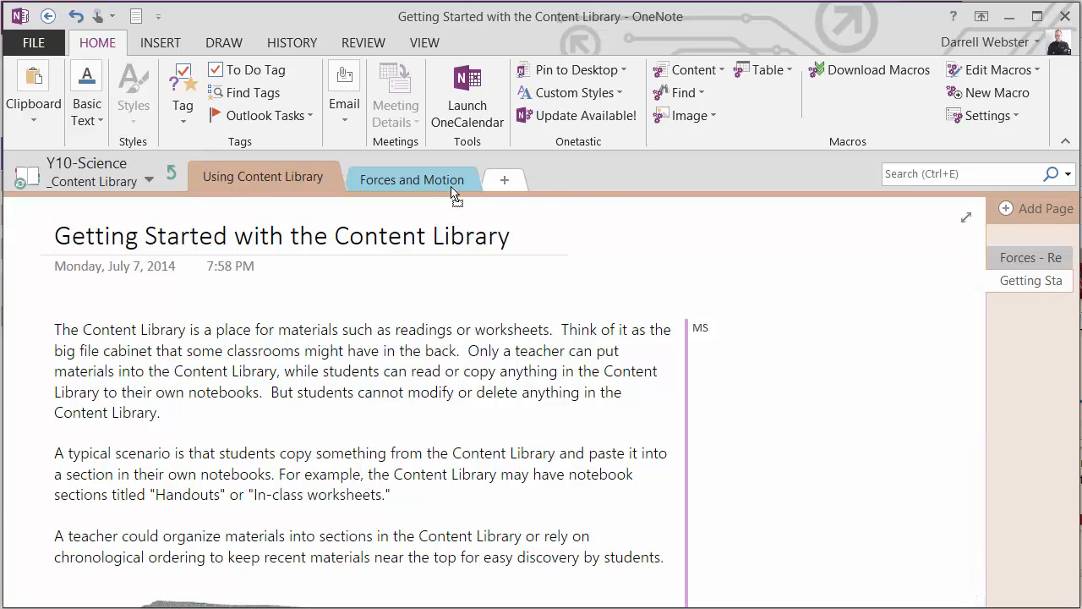